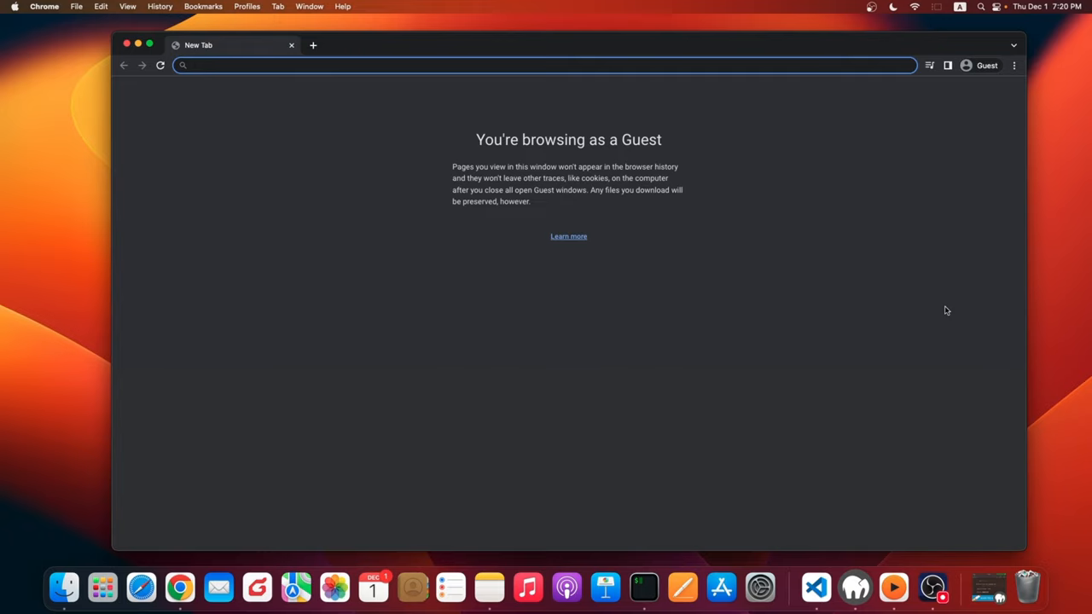
{"action": "mouse_move", "coordinate": [168, 174]}
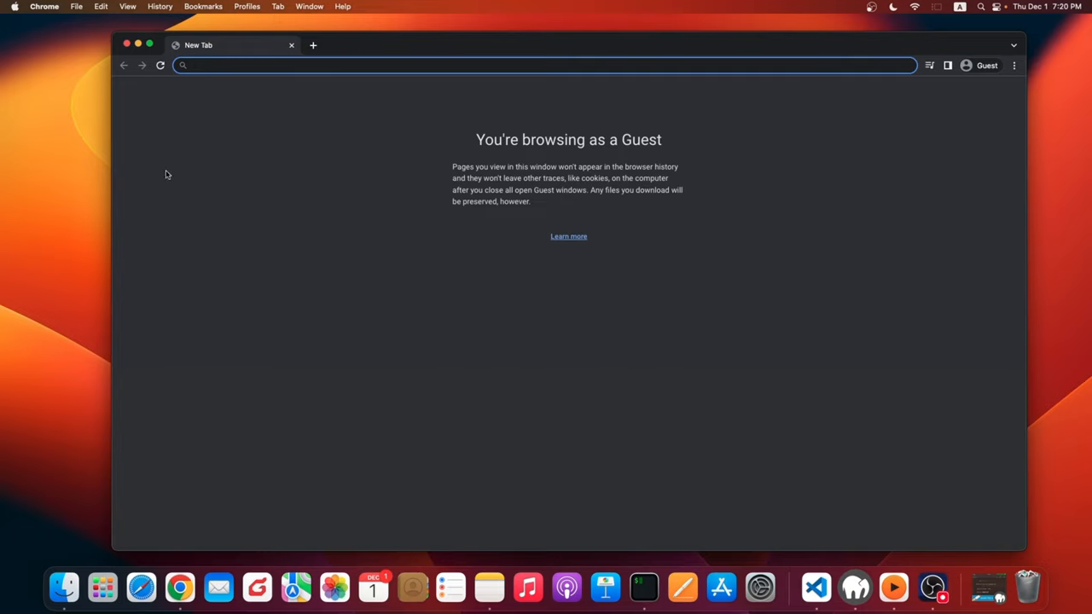
Search Google for 'composer download' to find the getcomposer.org download page
{"action": "type", "text": "composer"}
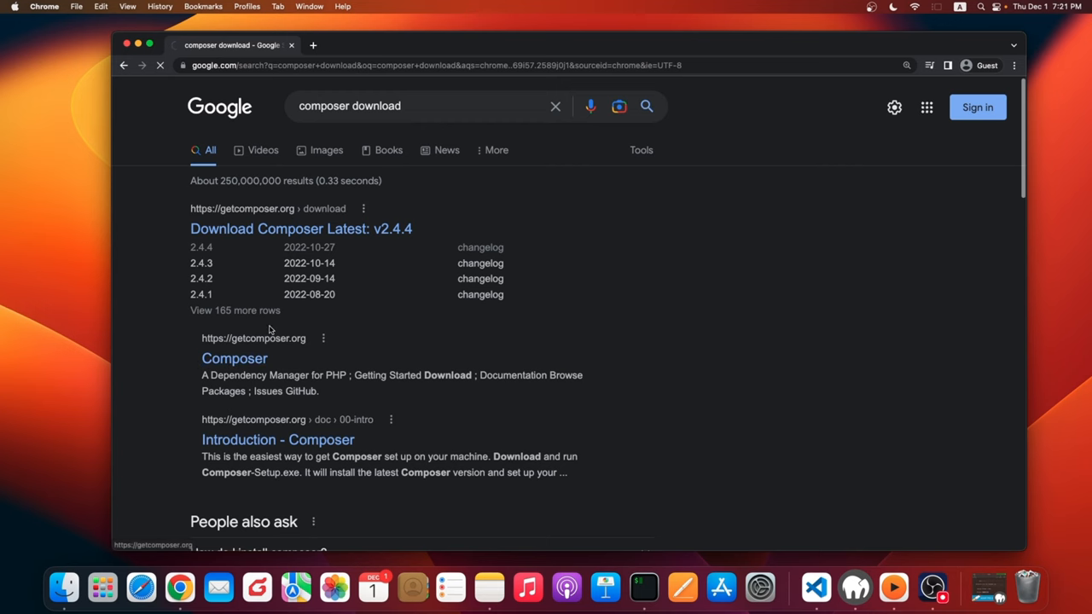
Reach the Download Composer page on getcomposer.org and review the installer commands and options
{"action": "left_click", "coordinate": [234, 358]}
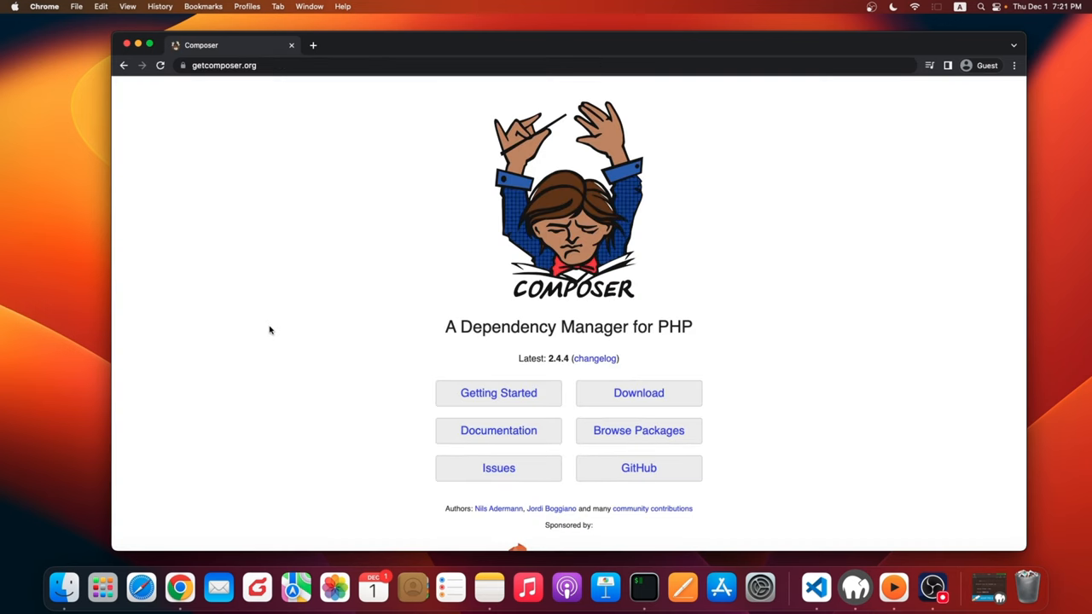
{"action": "mouse_move", "coordinate": [252, 341]}
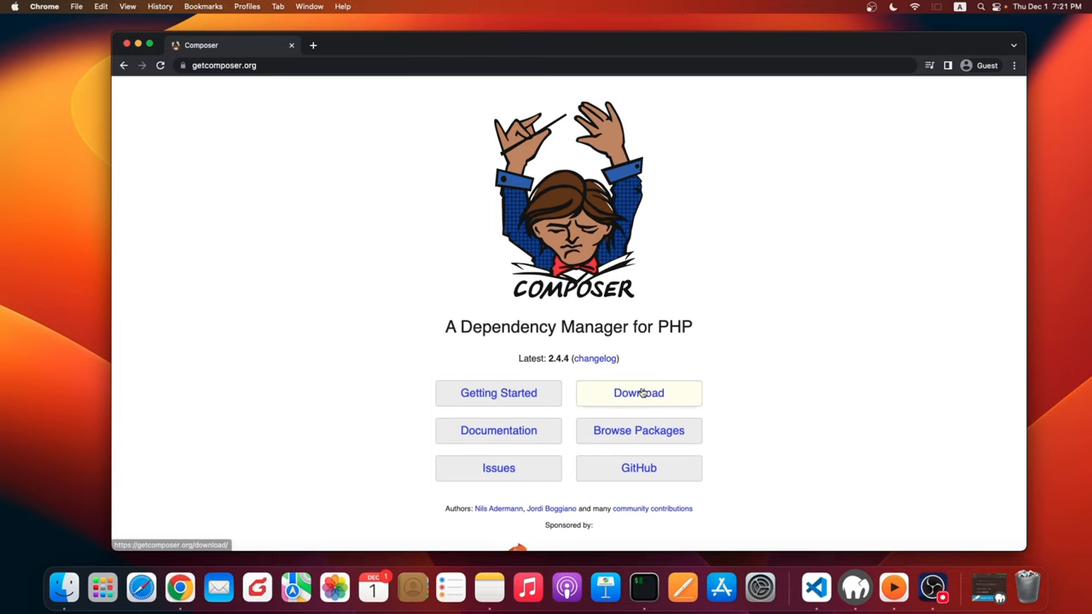
{"action": "mouse_move", "coordinate": [639, 392]}
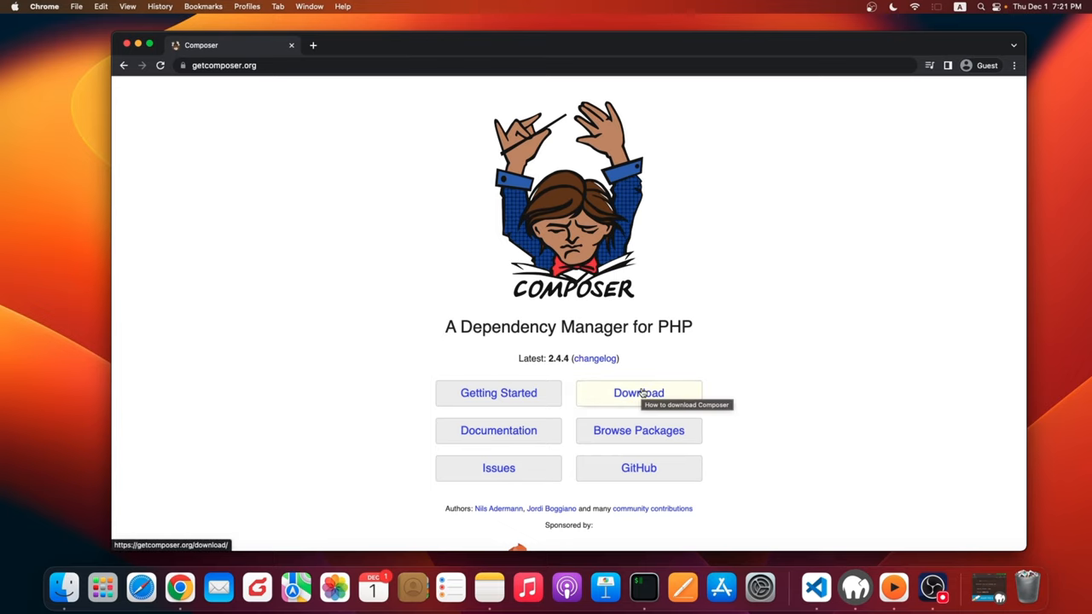
{"action": "left_click", "coordinate": [638, 393]}
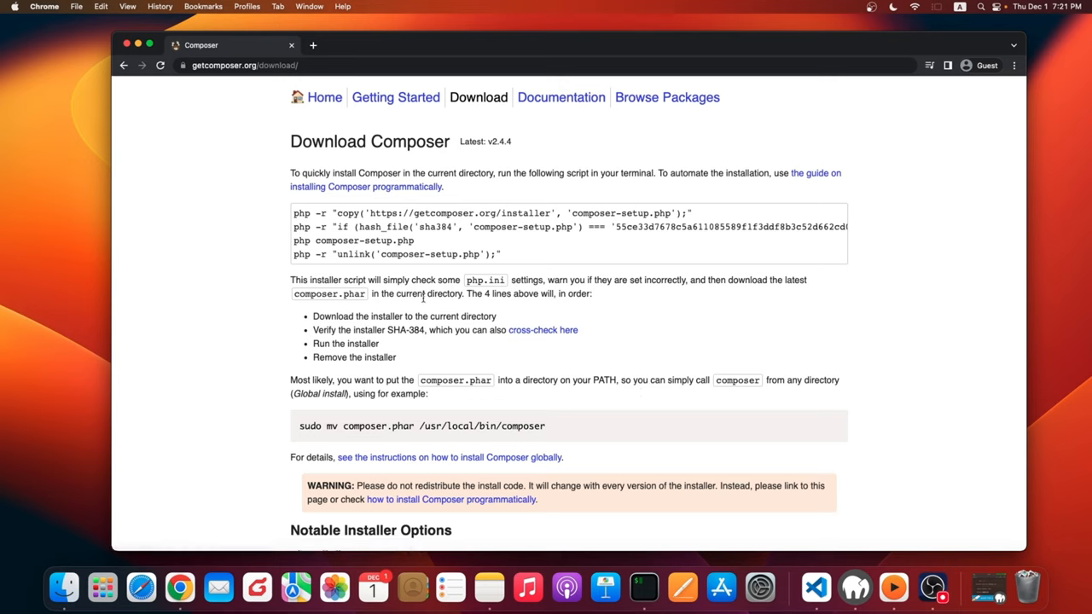
{"action": "mouse_move", "coordinate": [413, 321]}
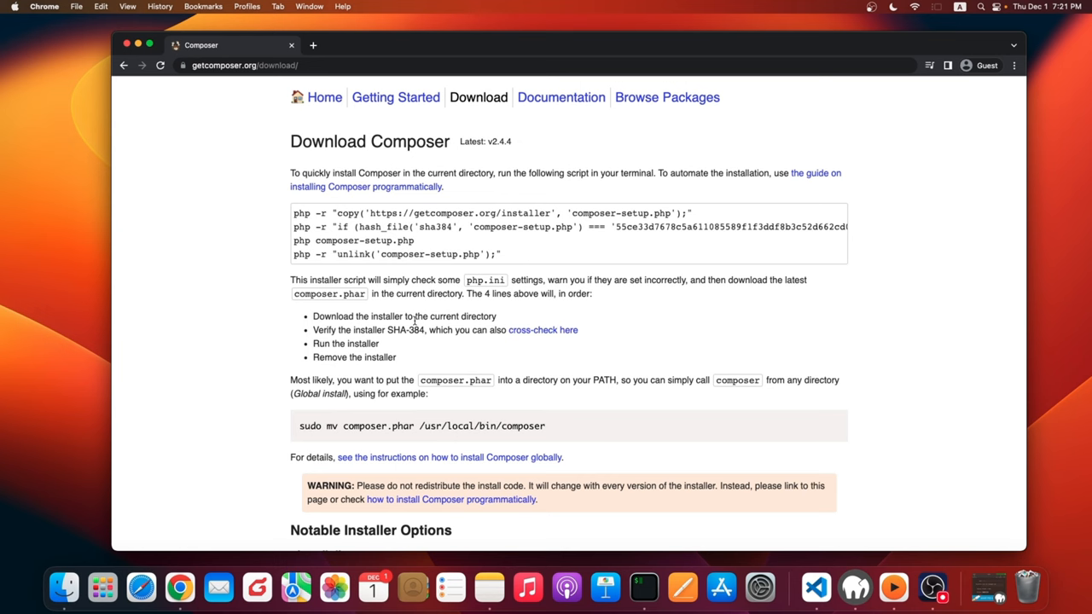
{"action": "scroll", "scroll_direction": "down", "scroll_amount": 3}
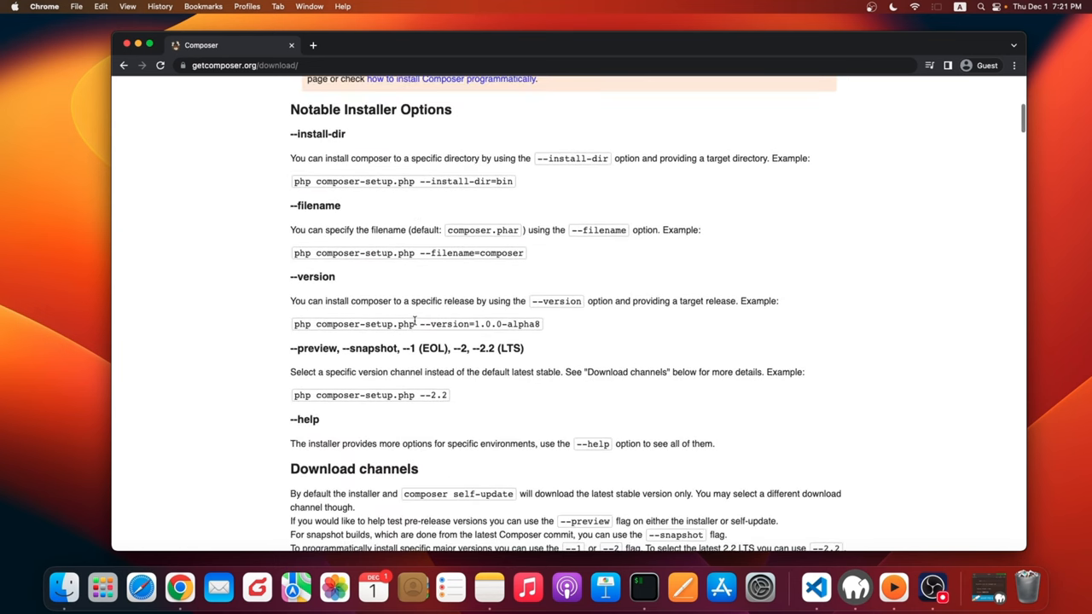
{"action": "scroll", "scroll_direction": "down", "scroll_amount": 3}
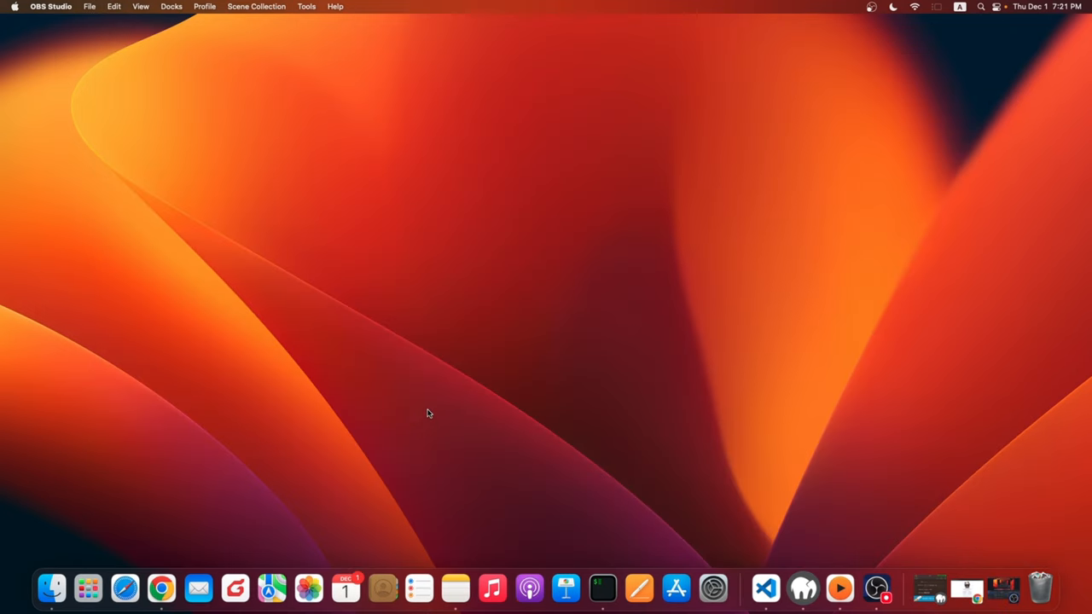
{"action": "mouse_move", "coordinate": [499, 512]}
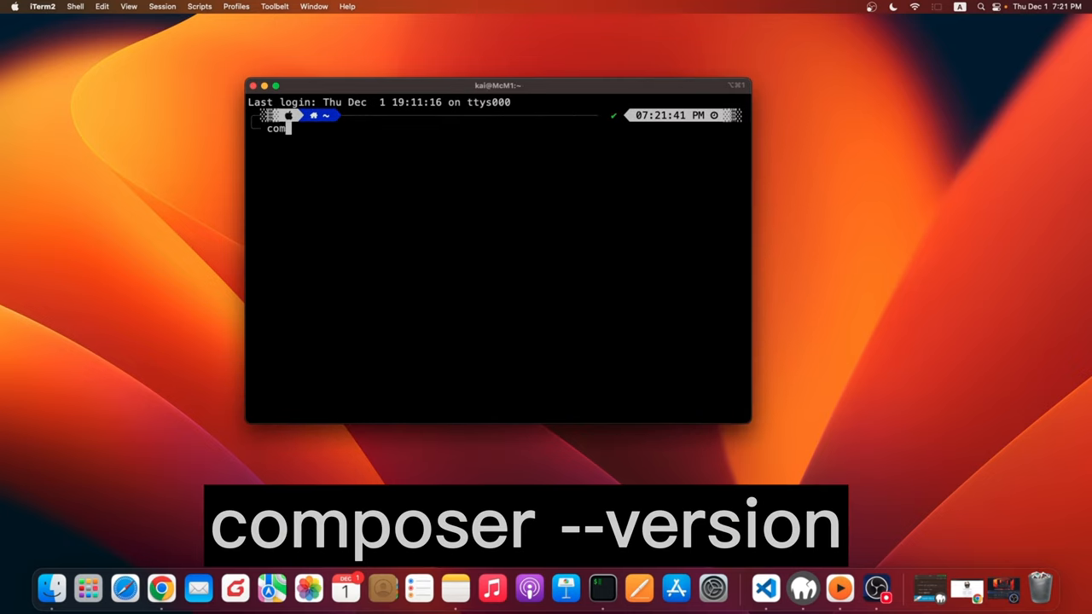
Confirm Composer 2.4.4 is installed with composer --version, then begin a cd command
{"action": "type", "text": "composer --version"}
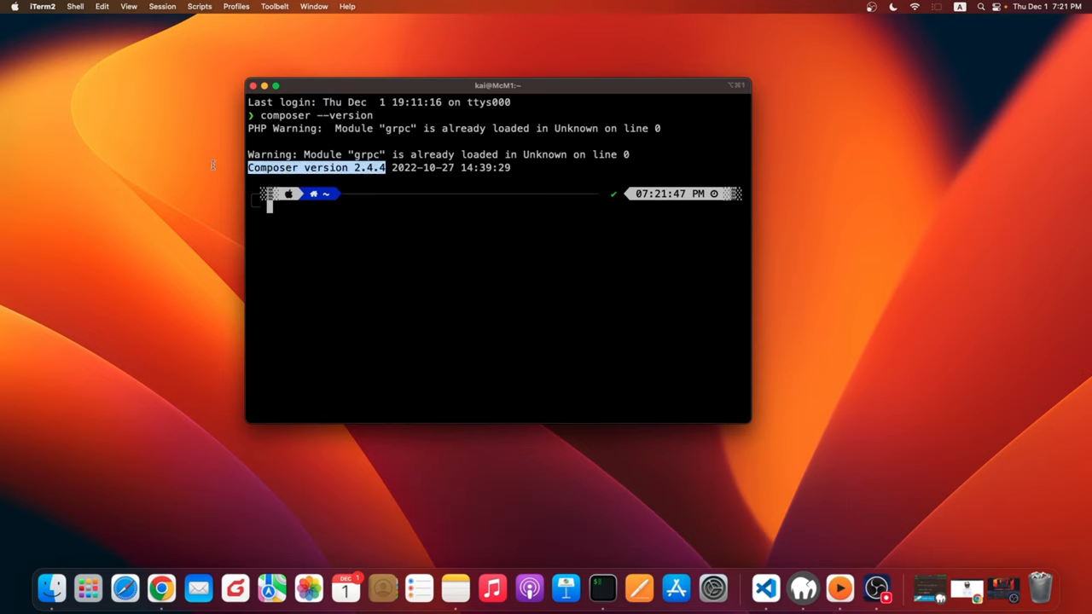
{"action": "left_click", "coordinate": [392, 255]}
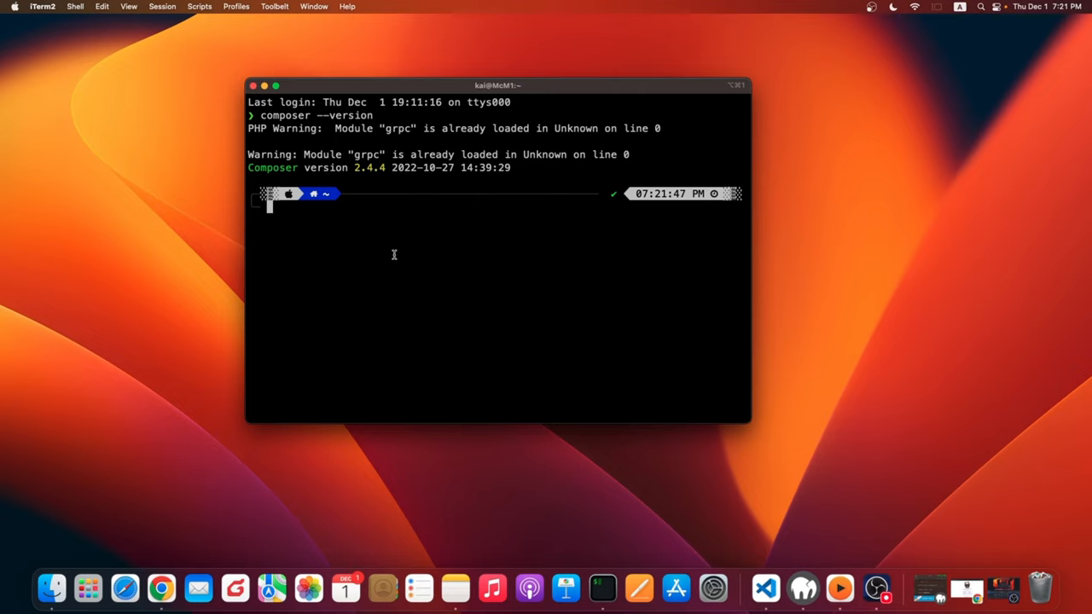
{"action": "type", "text": "cd dev"}
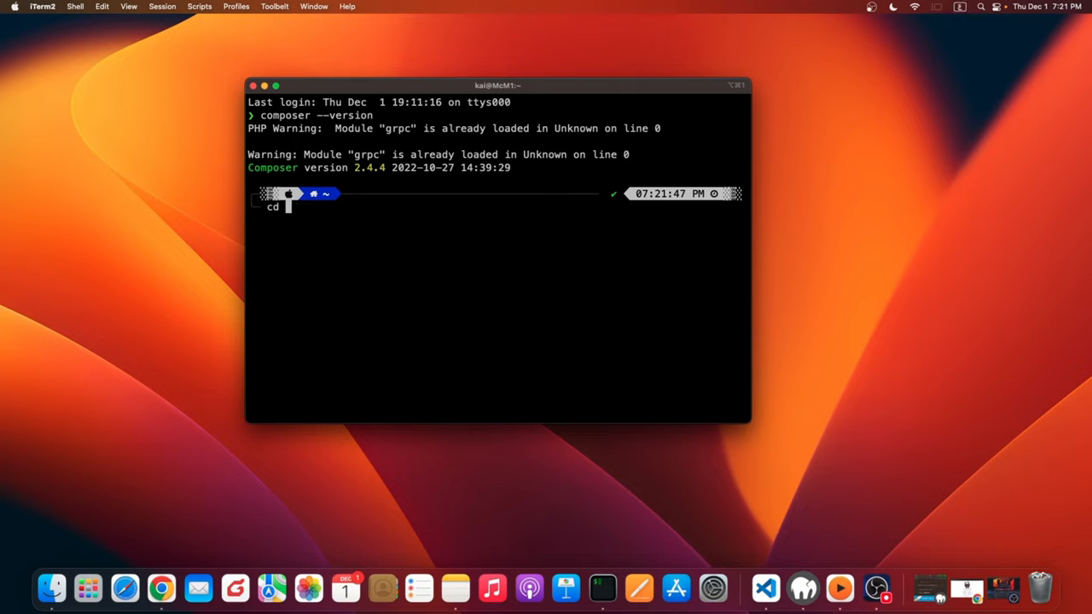
Change the working directory to ~/Development/tutorials using Tab completion
{"action": "type", "text": "d"}
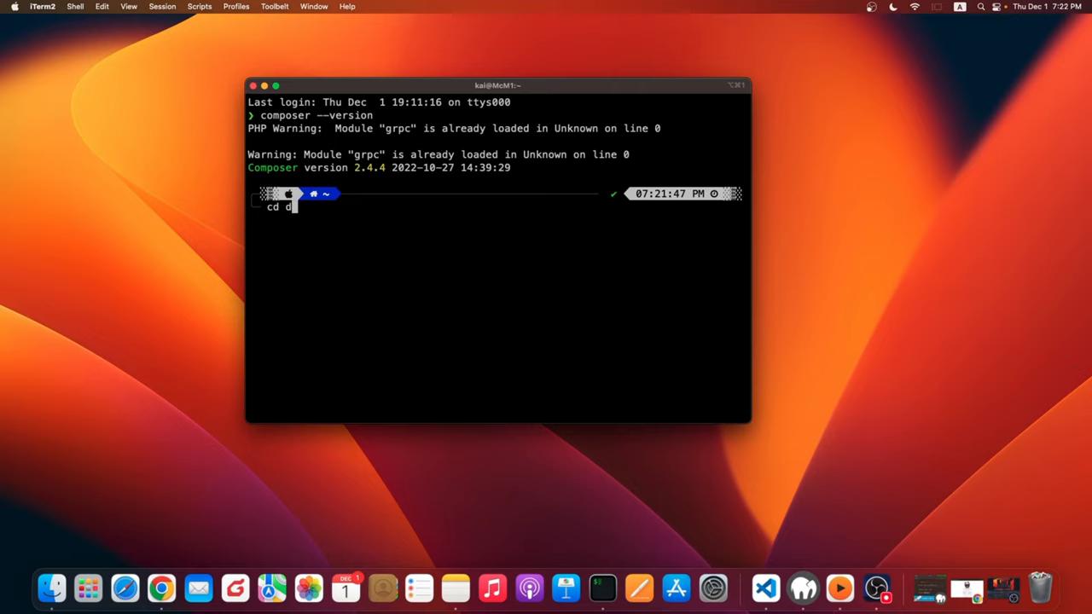
{"action": "type", "text": "Development/"}
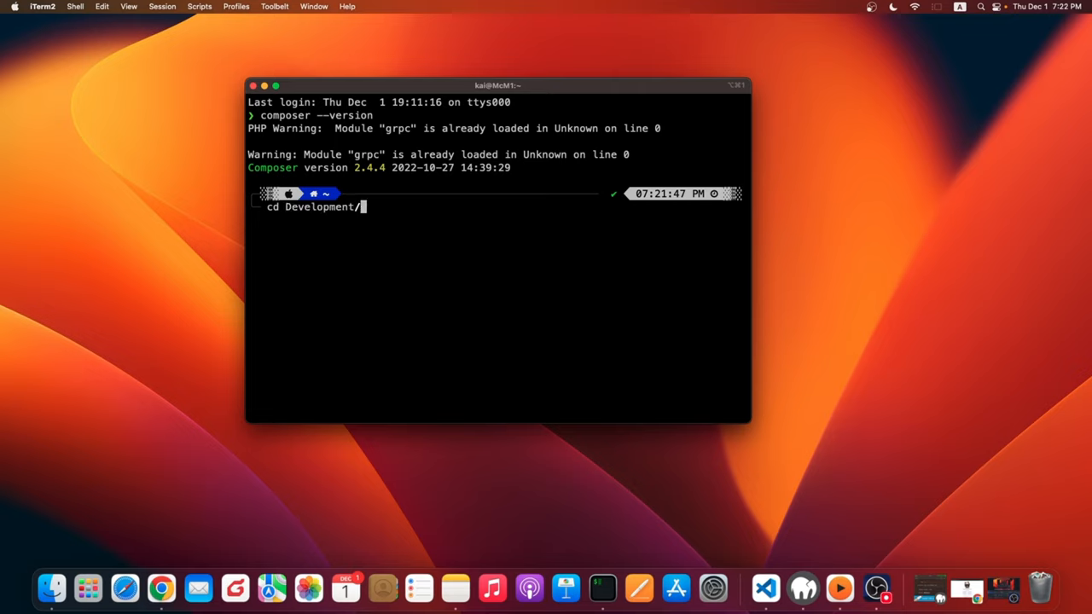
{"action": "type", "text": "tutorials/"}
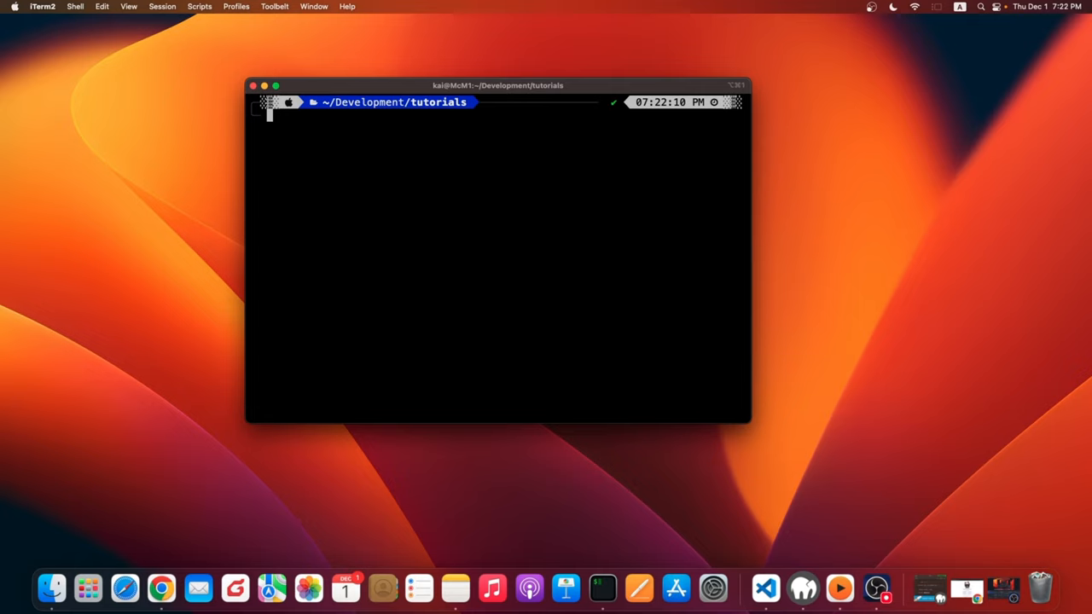
Create the my-laravel-app project with composer create-project laravel/laravel and let it install
{"action": "type", "text": "composer create"}
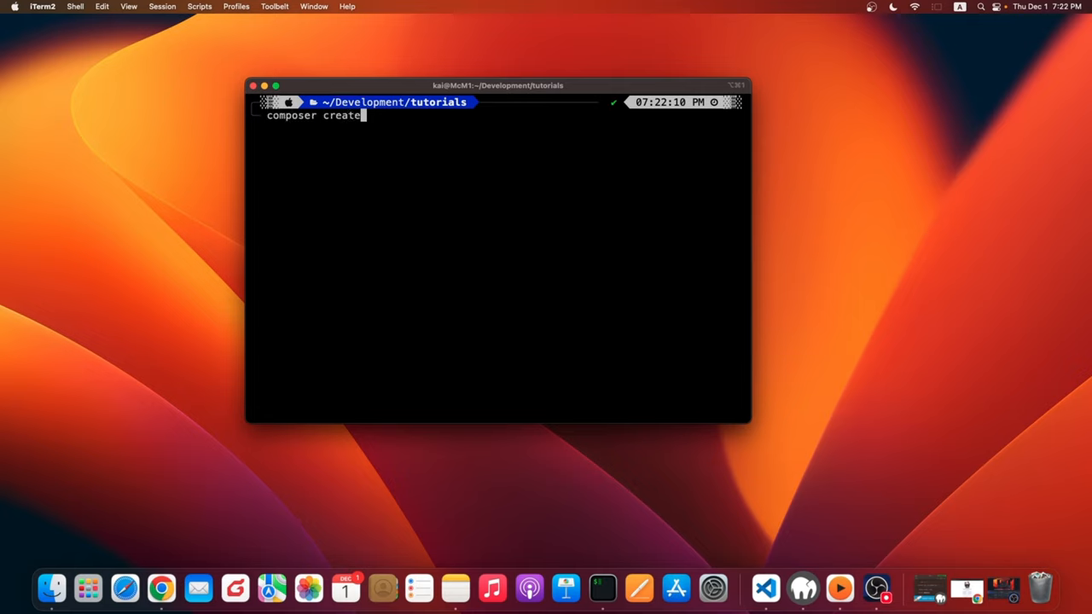
{"action": "type", "text": "-project"}
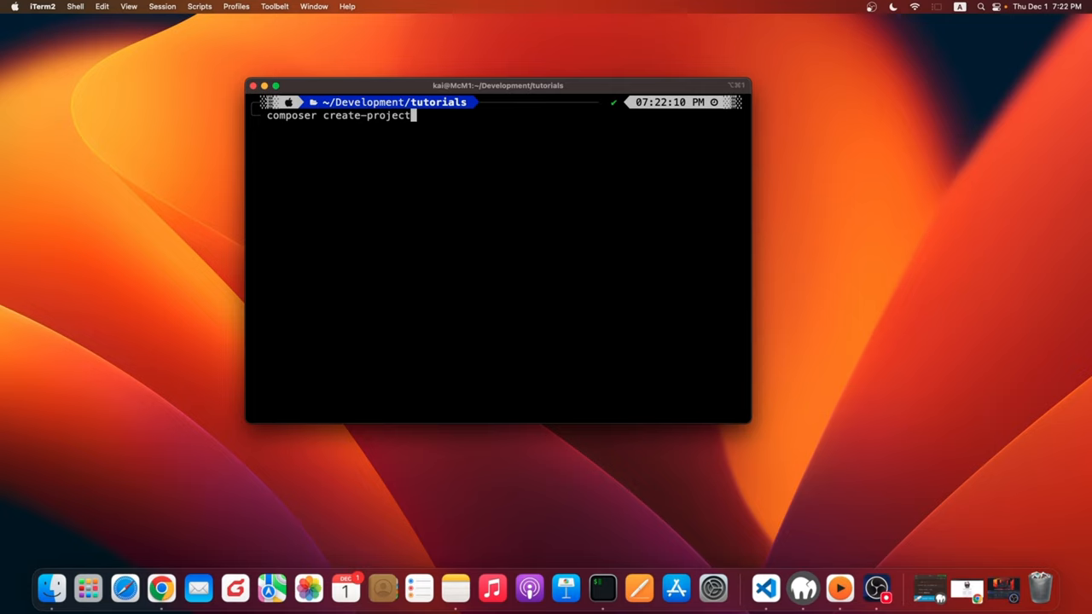
{"action": "type", "text": "laravel/laravel my"}
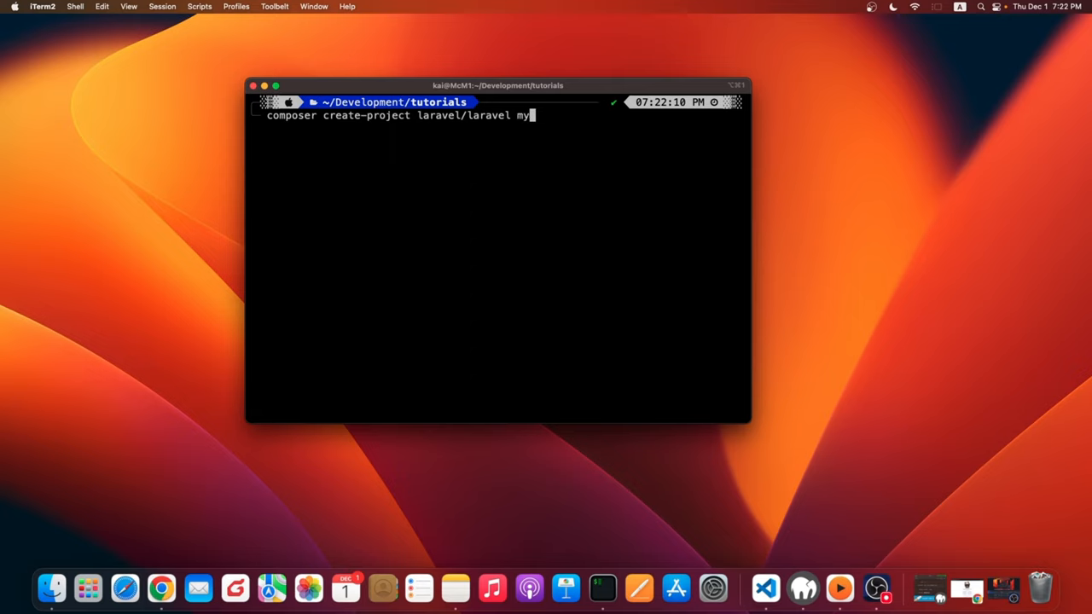
{"action": "type", "text": "-laravel-ap"}
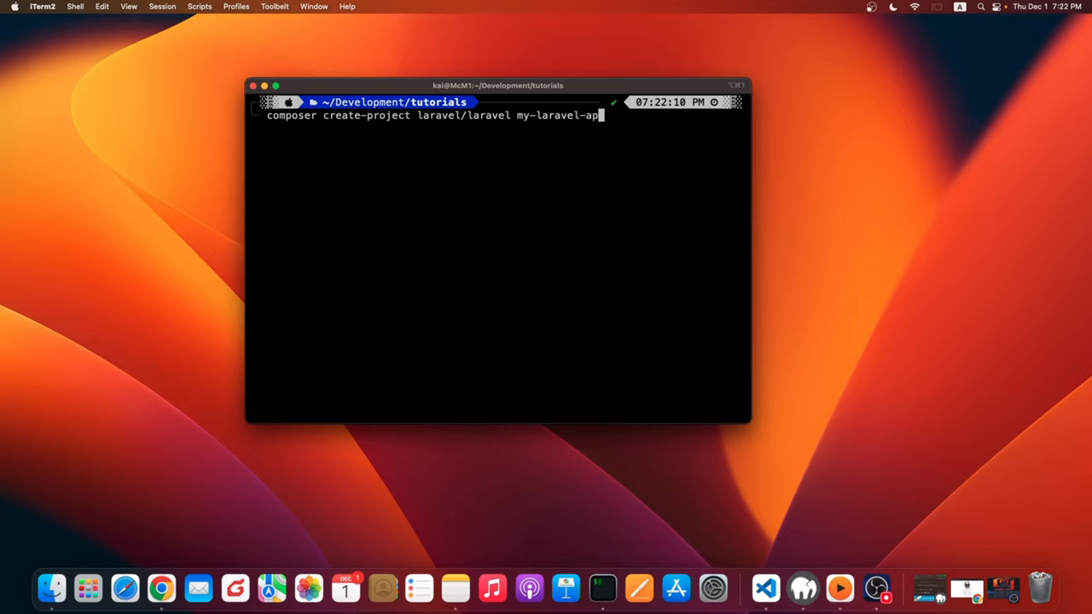
{"action": "type", "text": "p"}
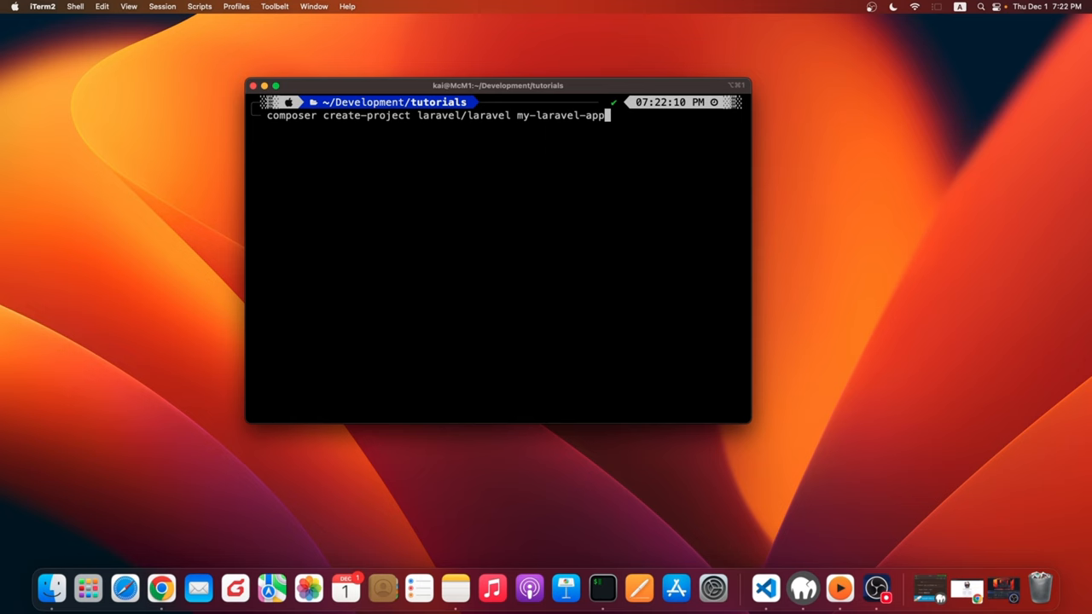
{"action": "key", "text": "enter"}
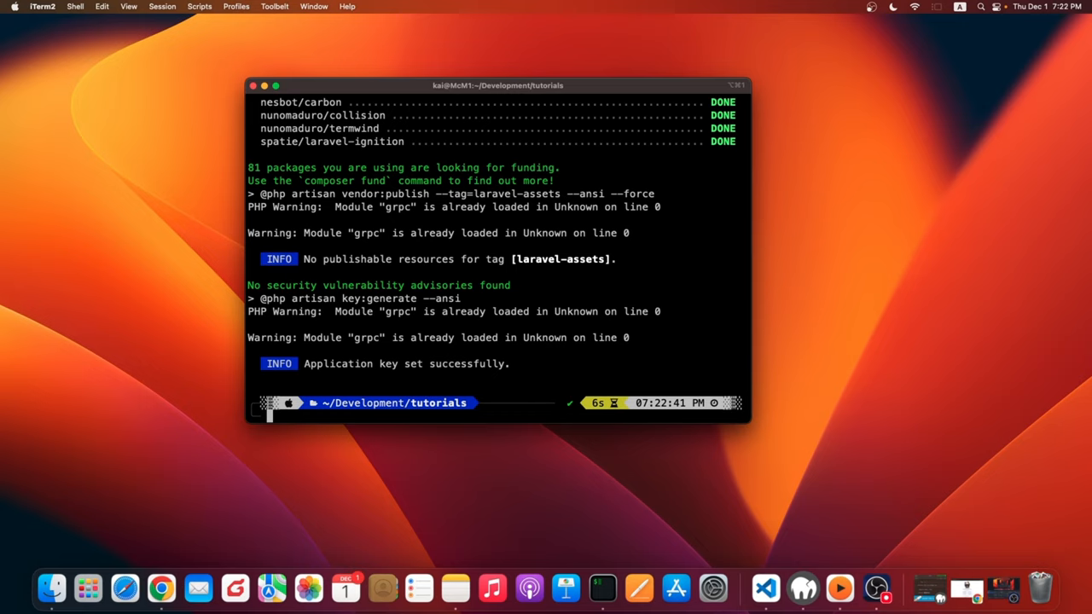
{"action": "type", "text": "code"}
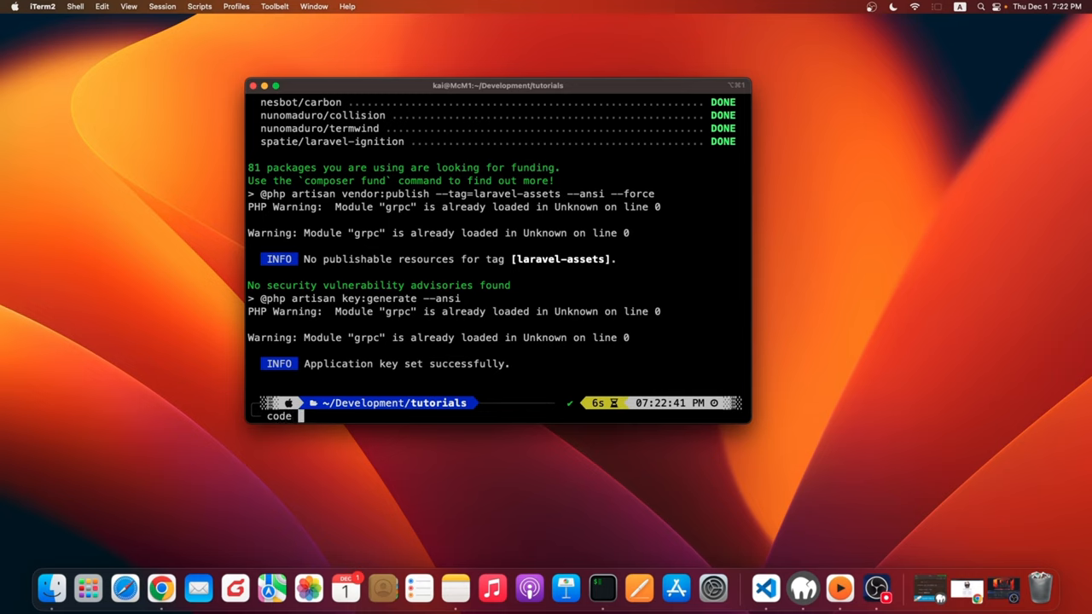
Launch the my-laravel-app folder in VS Code with code my-laravel-app/
{"action": "type", "text": "my-laravel-app/"}
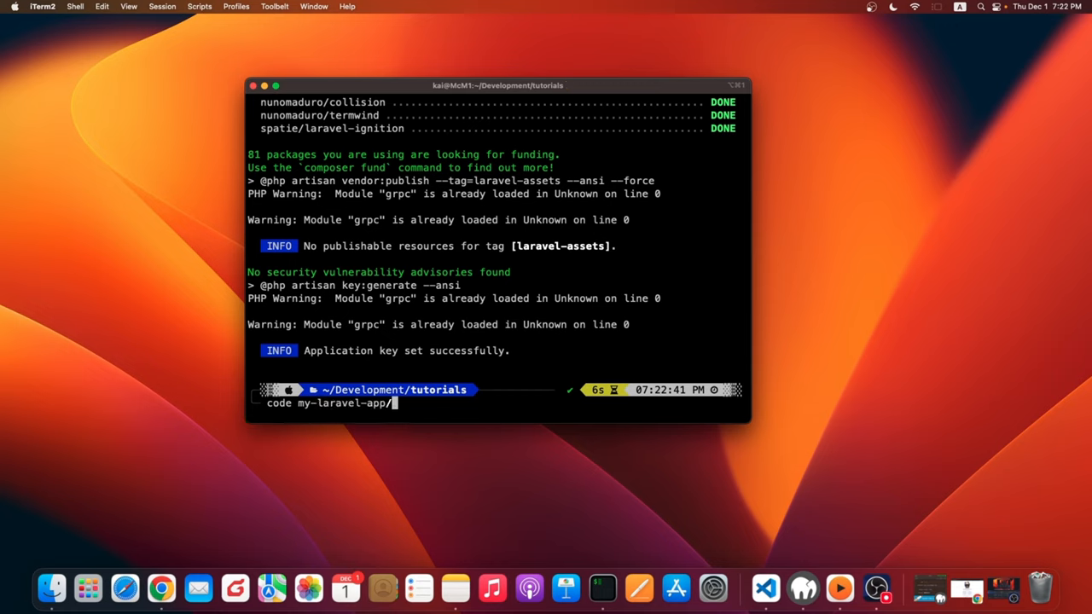
{"action": "key", "text": "enter"}
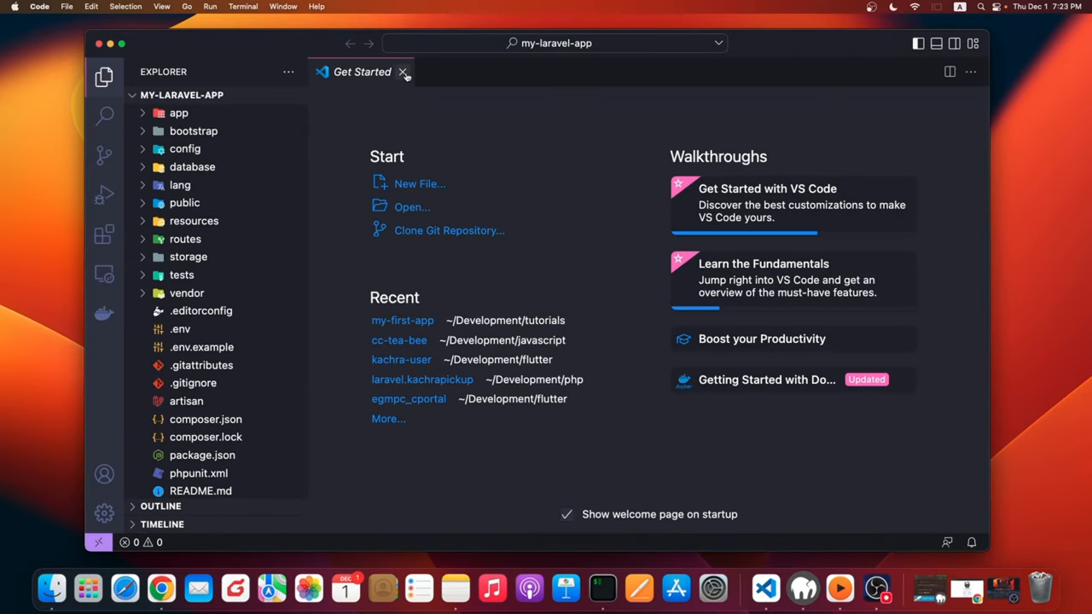
Close the Get Started page, leaving the my-laravel-app file tree beside an empty editor
{"action": "left_click", "coordinate": [403, 72]}
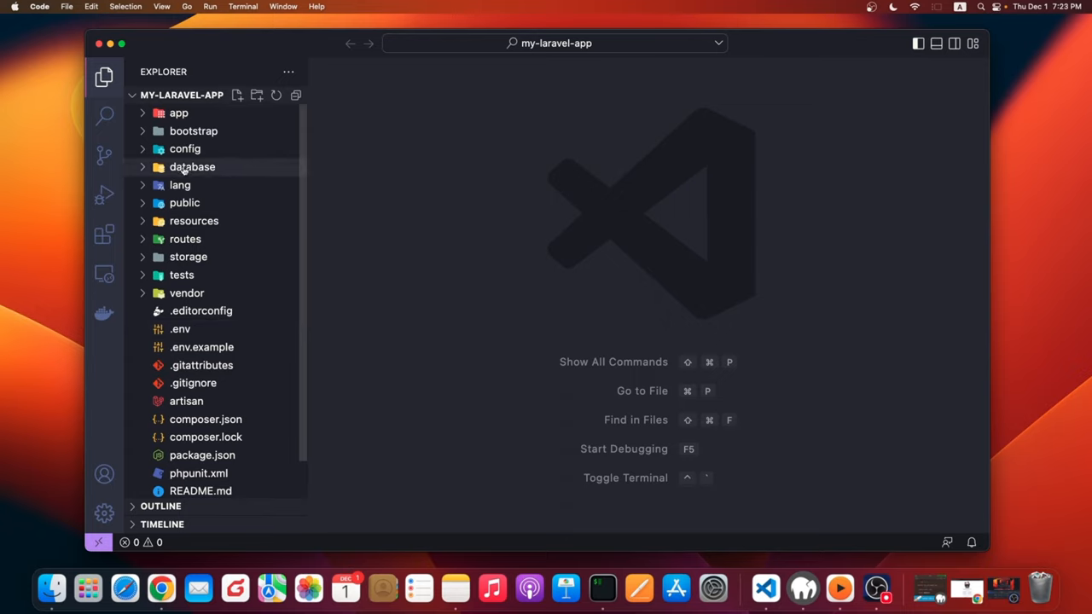
{"action": "left_click", "coordinate": [243, 7]}
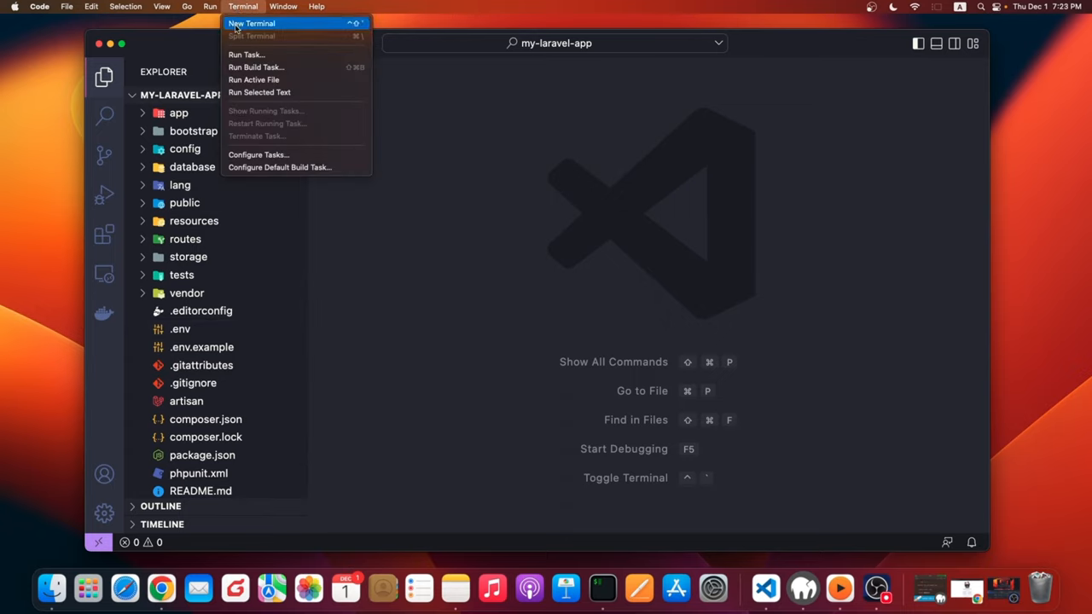
Start the Laravel development server with php artisan serve in a new integrated terminal
{"action": "left_click", "coordinate": [251, 24]}
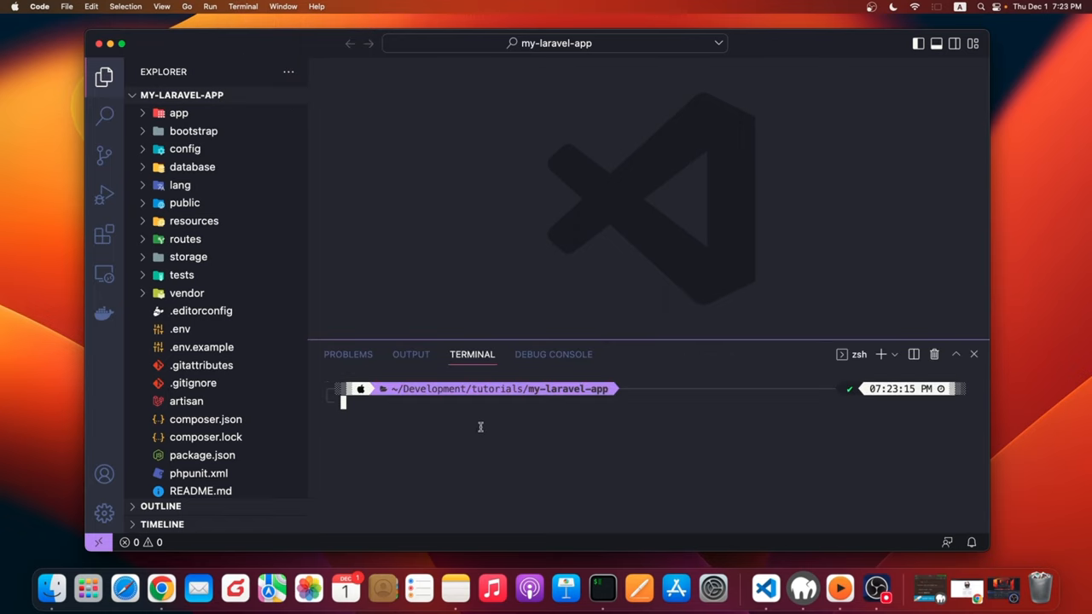
{"action": "mouse_move", "coordinate": [453, 450]}
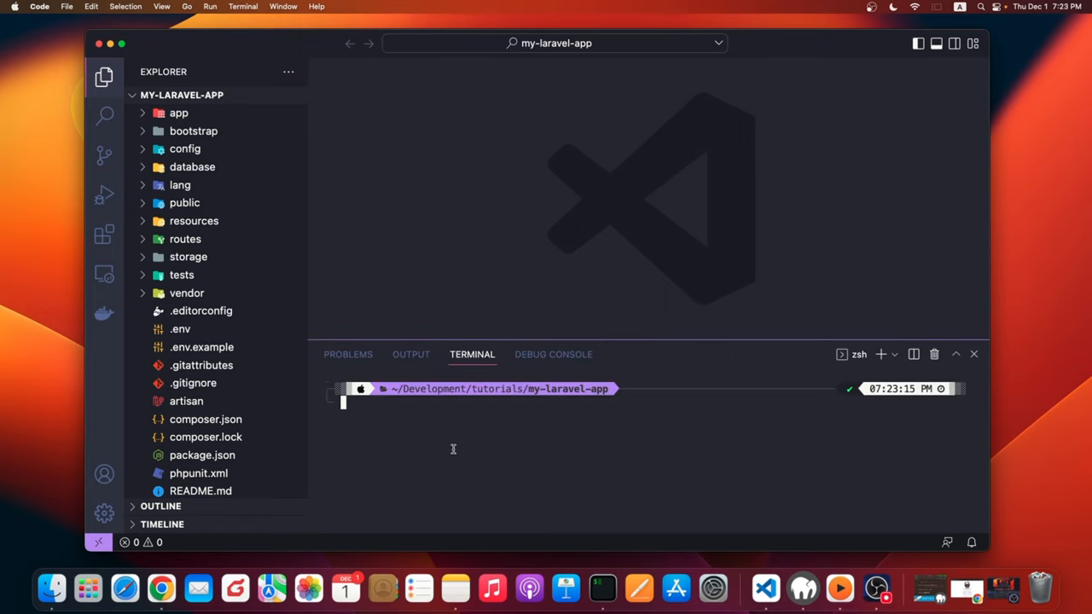
{"action": "type", "text": "php artisan"}
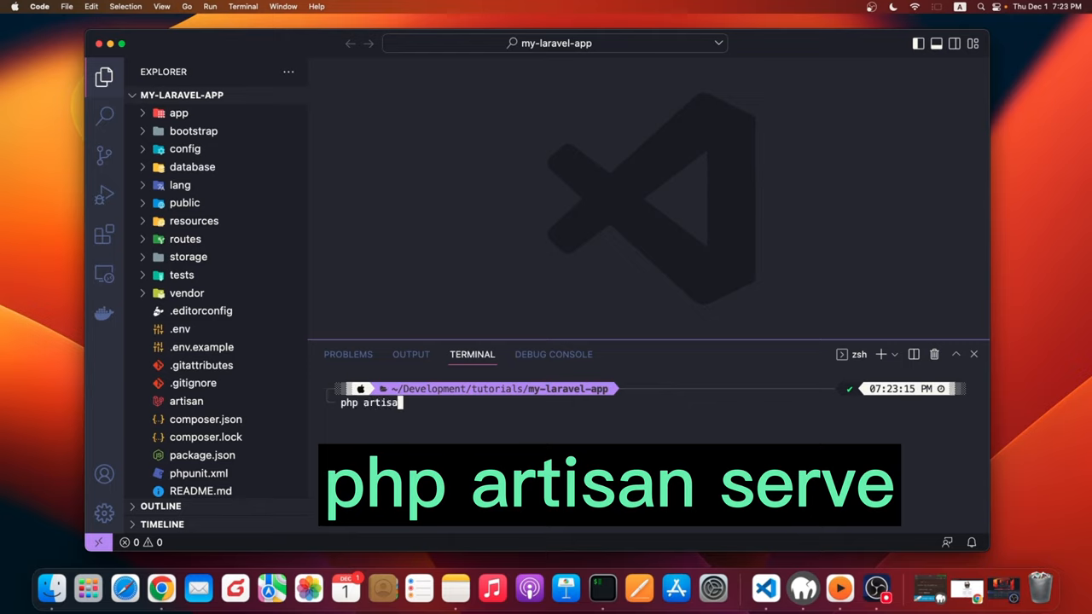
{"action": "type", "text": "serve"}
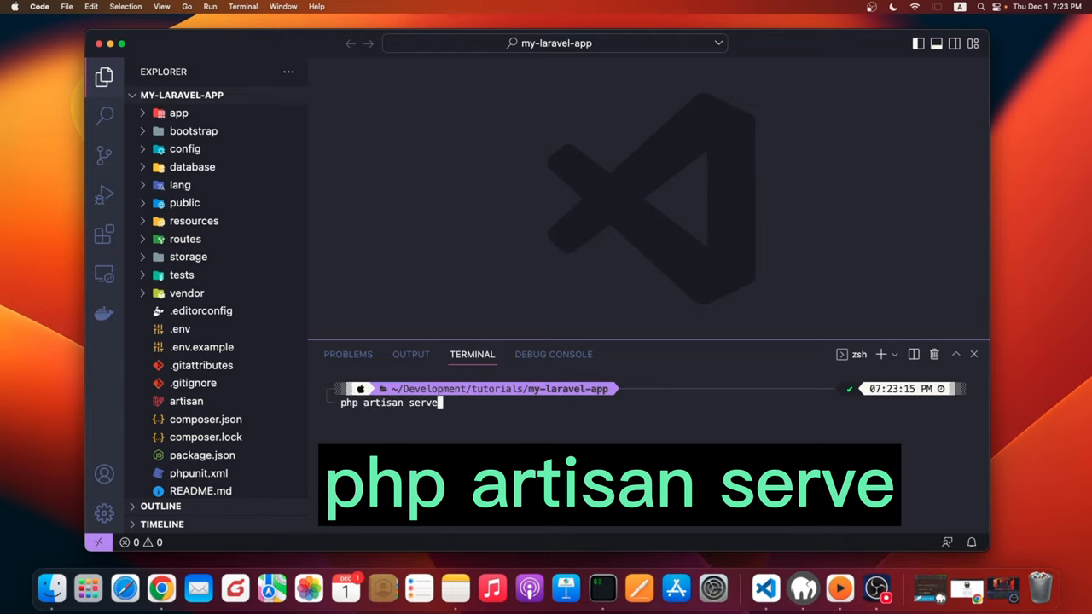
{"action": "key", "text": "enter"}
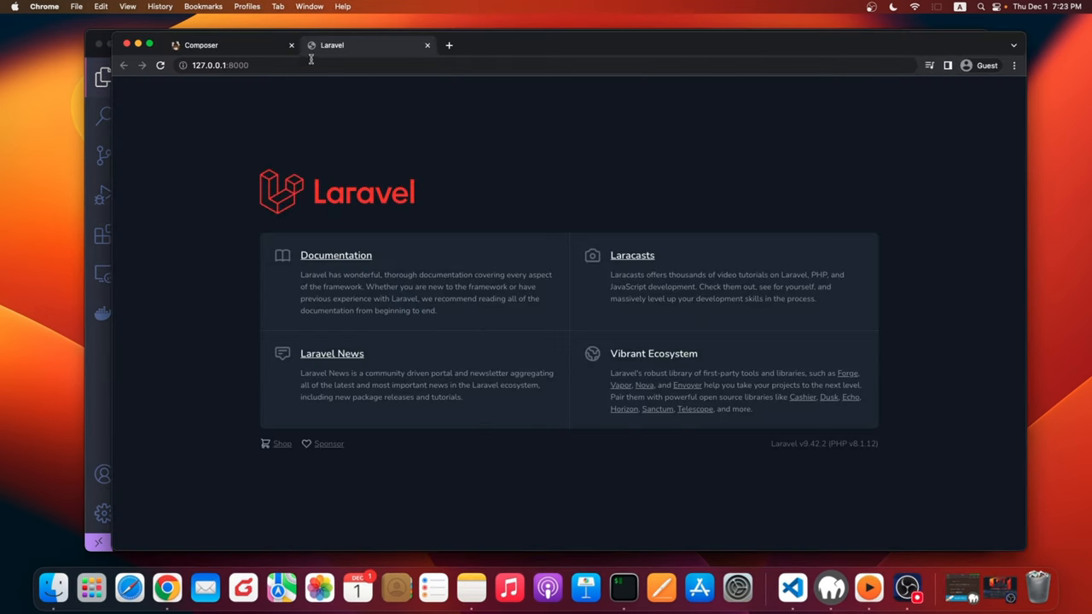
Close the Composer tab so only the Laravel welcome page at 127.0.0.1:8000 remains
{"action": "left_click", "coordinate": [290, 45]}
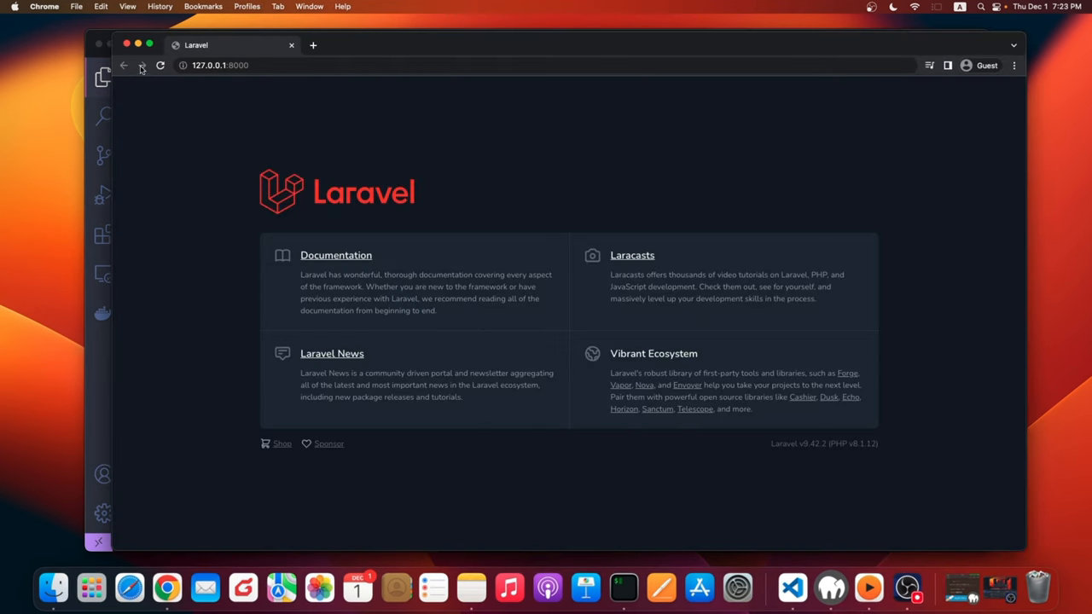